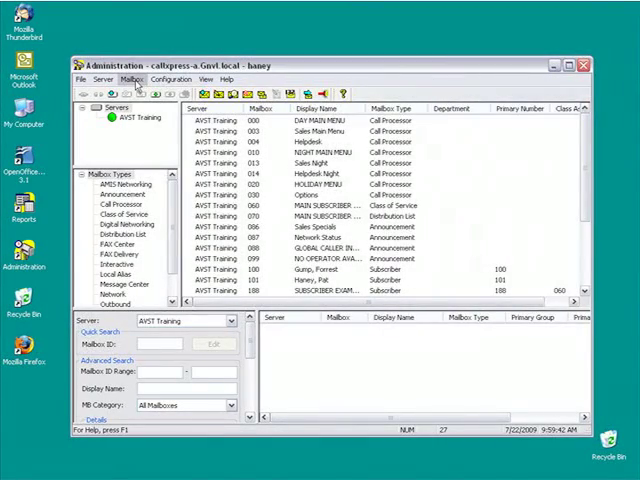
- Start a mailbox export, setting the export file to myexport in My Documents
click(132, 79)
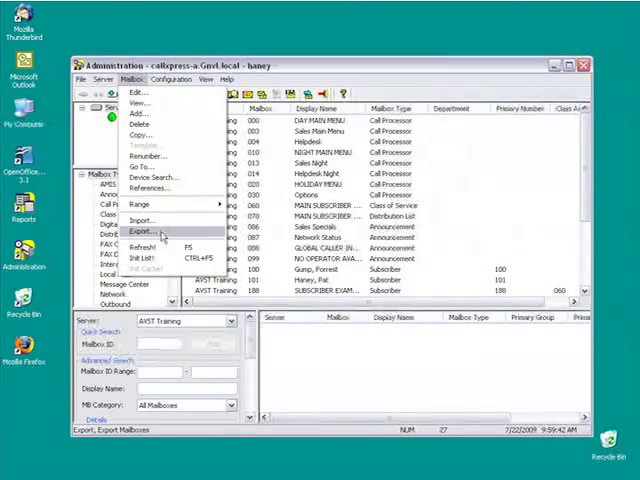
click(141, 232)
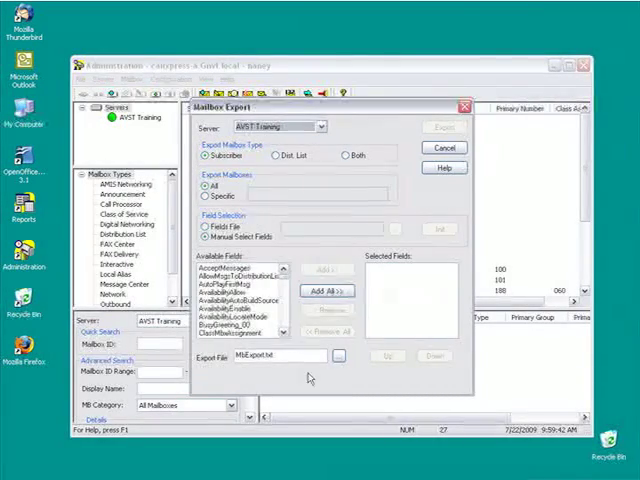
click(338, 355)
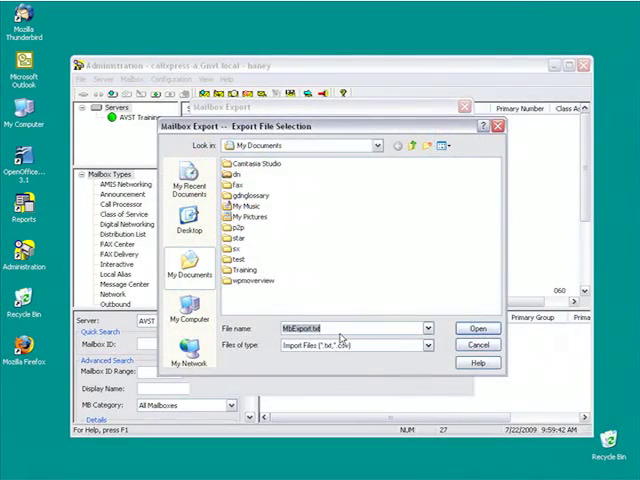
text(myexport)
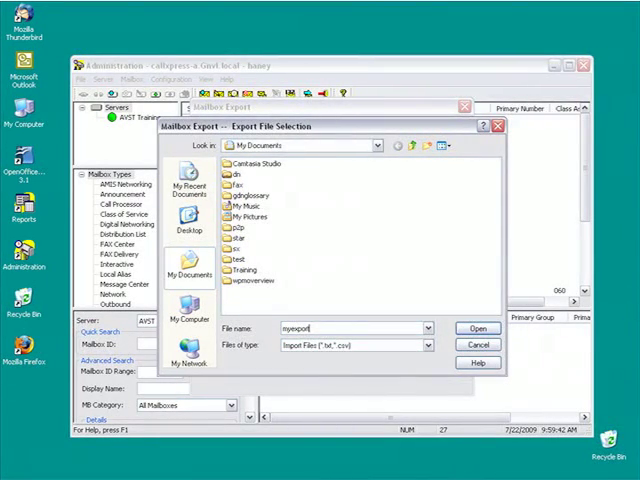
click(475, 328)
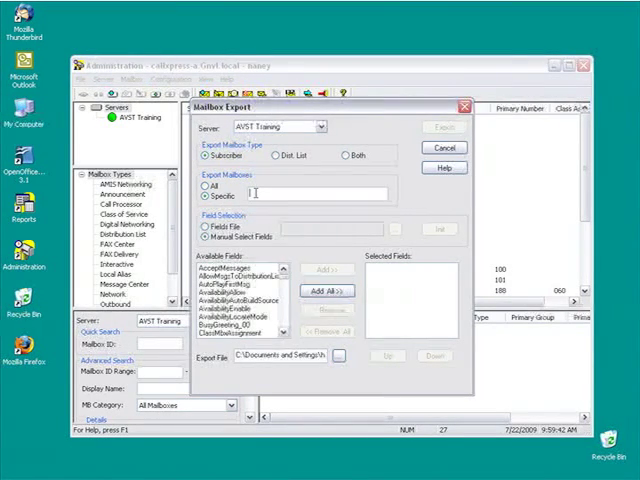
- Restrict the export to mailbox 100 and select the ClassMbxAssignment field
text(100)
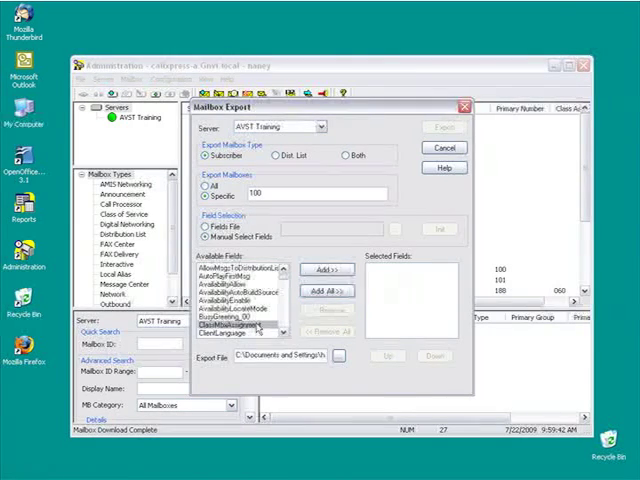
click(327, 270)
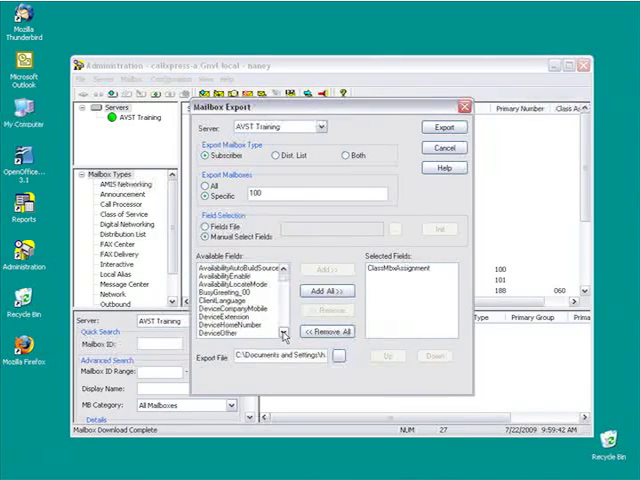
- Add DeviceExtension, DisplayName, FirstName, LastName and Mailbox to the export fields
click(326, 291)
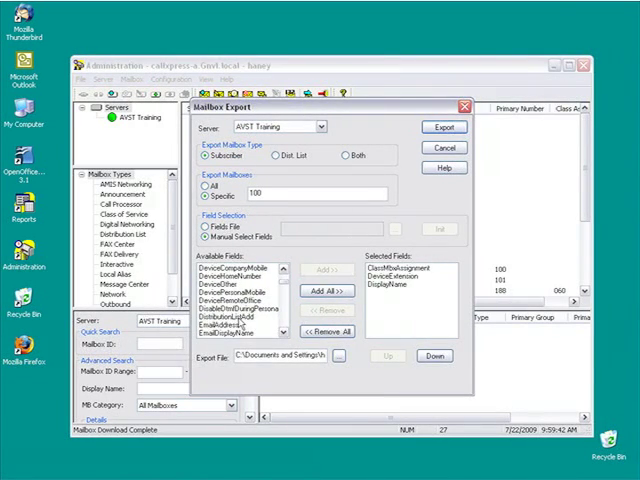
scroll(down, 3)
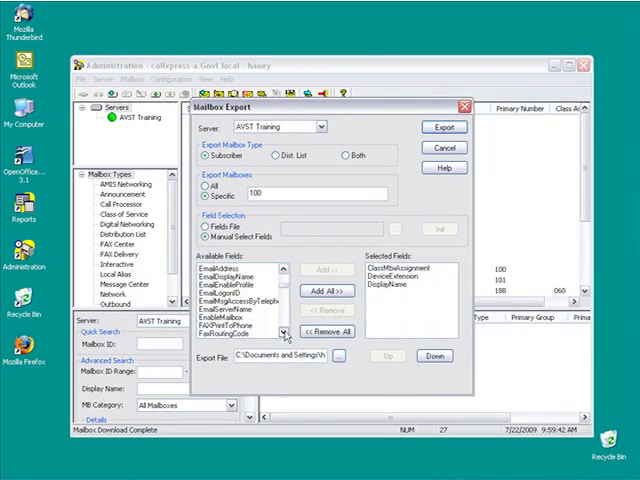
scroll(down, 3)
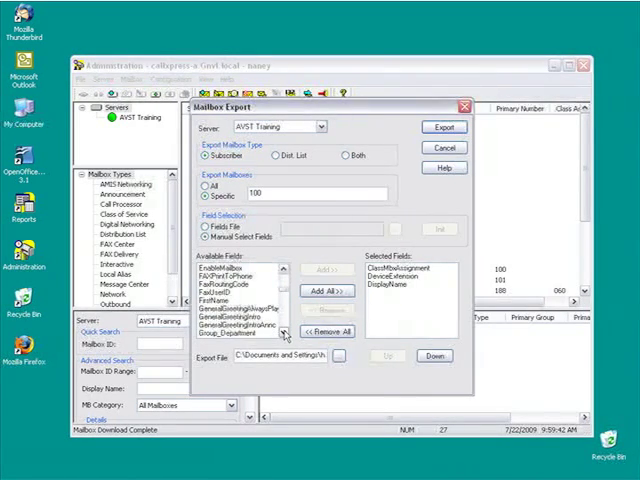
click(325, 270)
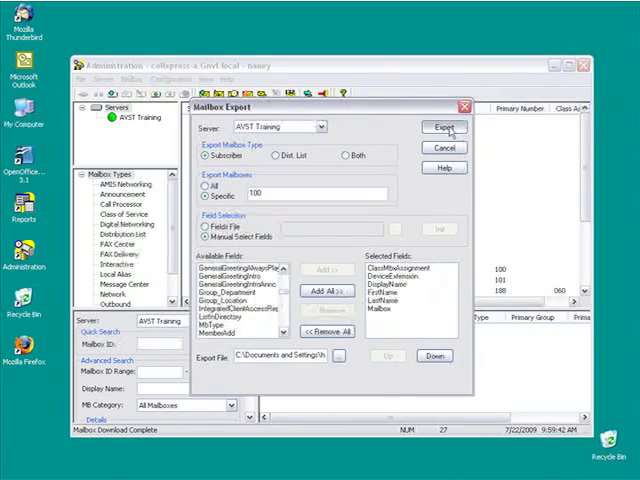
- Run the mailbox 100 export and open myexport.csv from My Documents in Calc
click(444, 127)
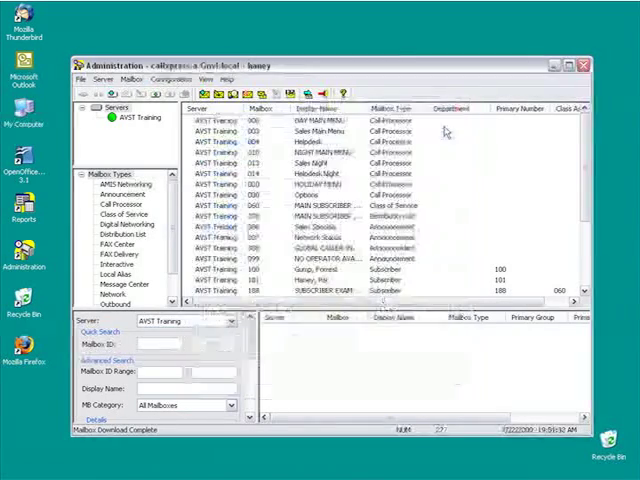
click(20, 471)
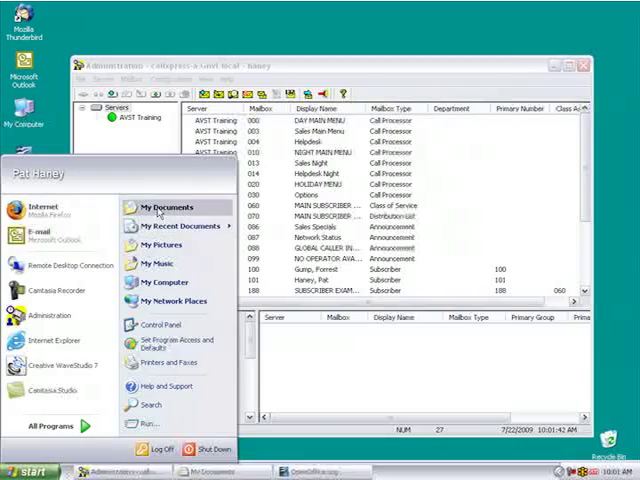
click(164, 207)
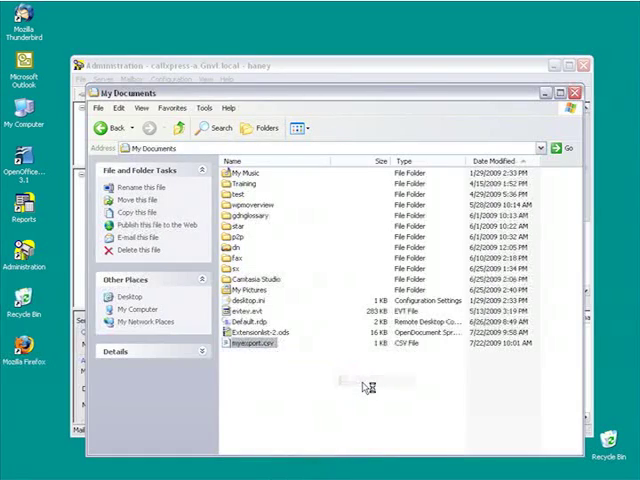
double_click(252, 343)
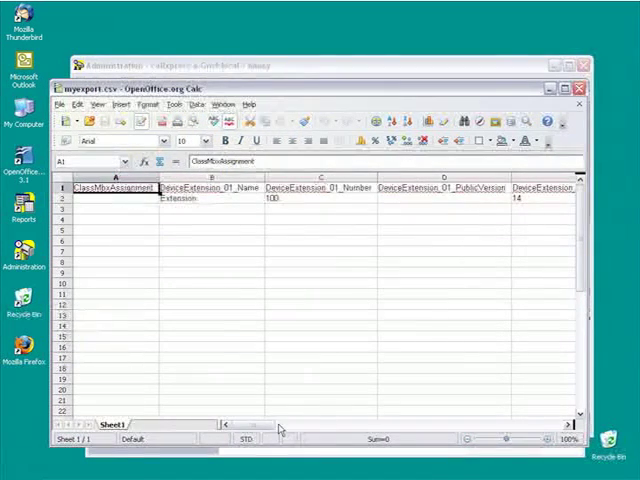
- Review the exported columns, scrolling right and widening two of them
scroll(right, 3)
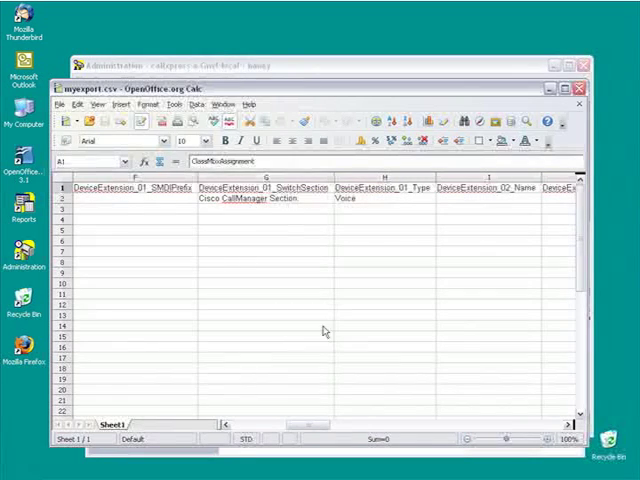
drag(310, 425, 370, 425)
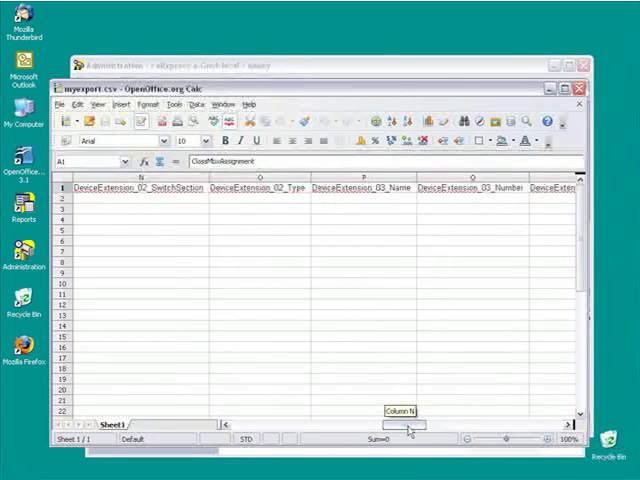
drag(413, 424, 465, 424)
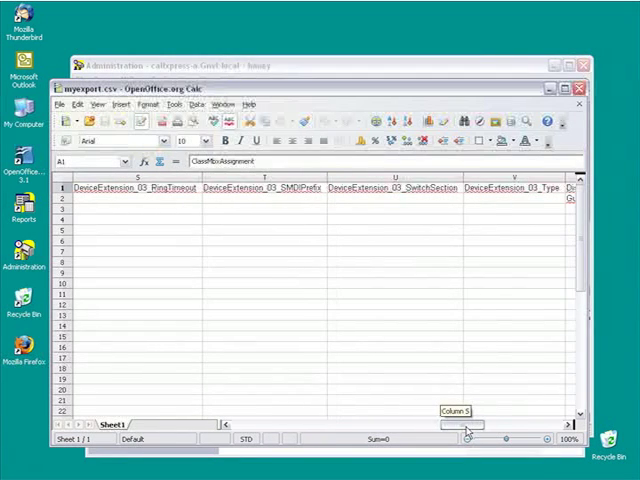
scroll(right, 3)
text(myimport)
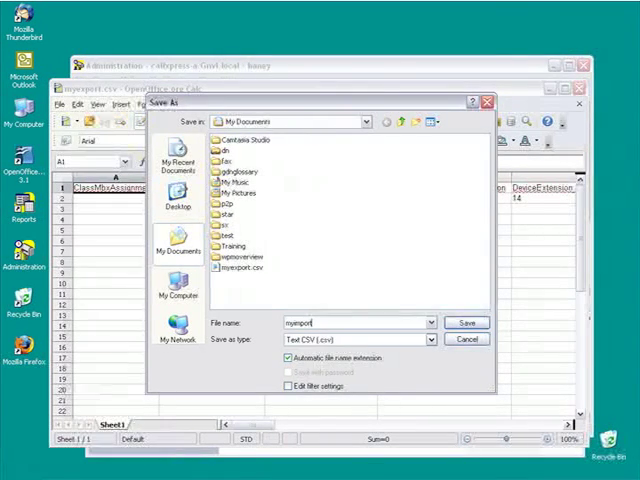
- Save the sheet as myimport.csv in CSV format, then open Extensionlist-2.ods
click(465, 322)
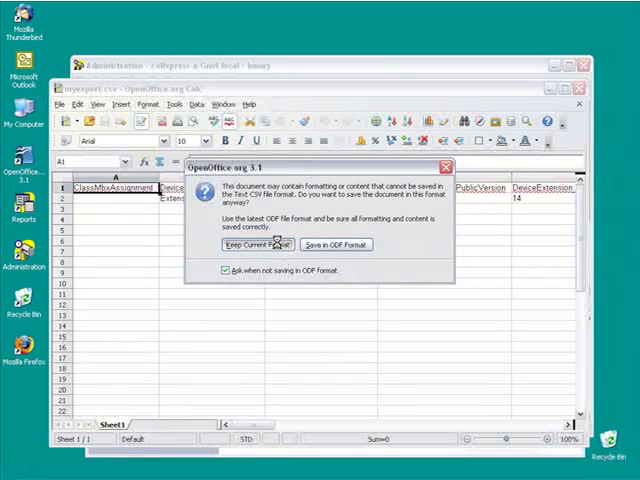
click(258, 245)
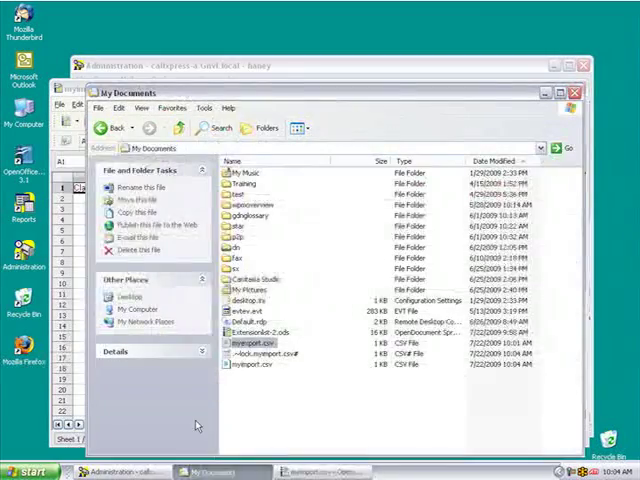
double_click(266, 330)
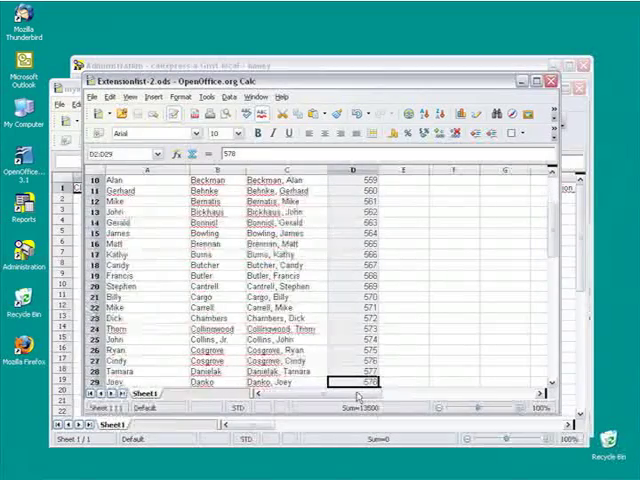
- Paste the extension numbers from 551 onward into the DeviceExtension column, overwriting 100
scroll(down, 3)
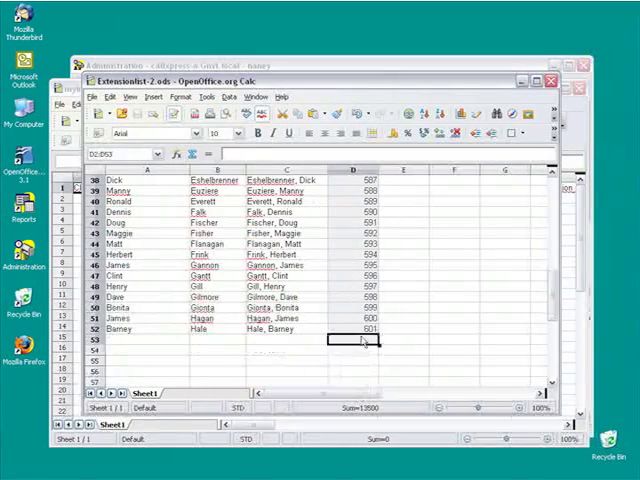
right_click(355, 338)
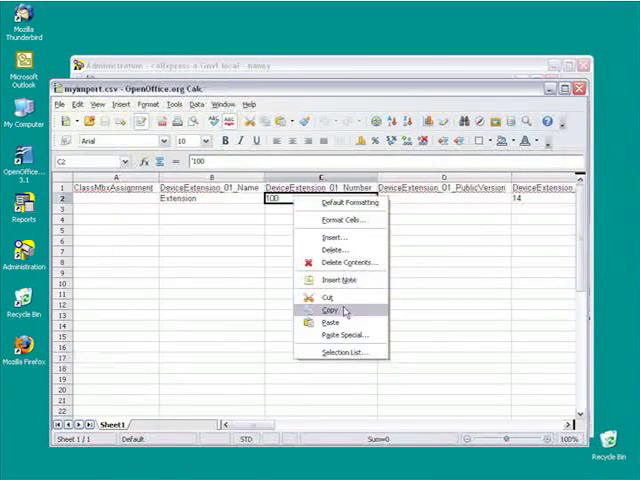
click(331, 314)
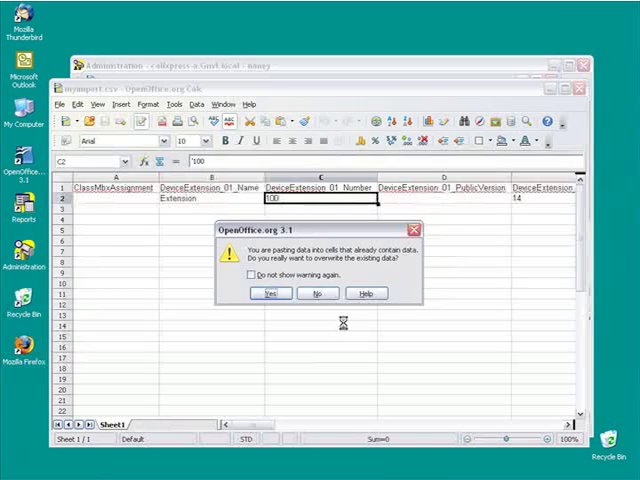
click(266, 293)
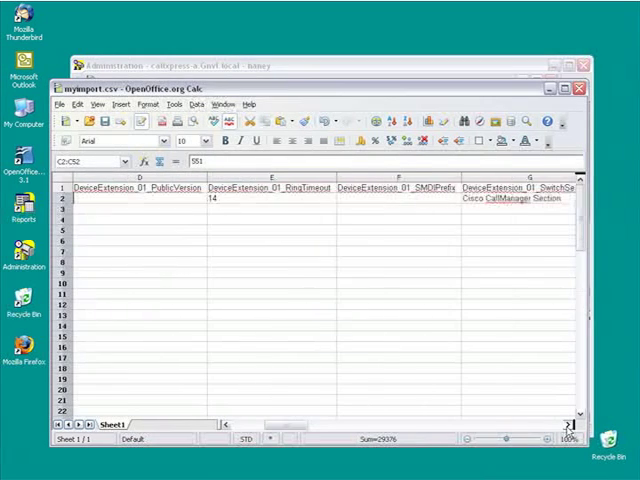
- Paste the same extension numbers into the Mailbox column, replacing the 100 entry
scroll(right, 3)
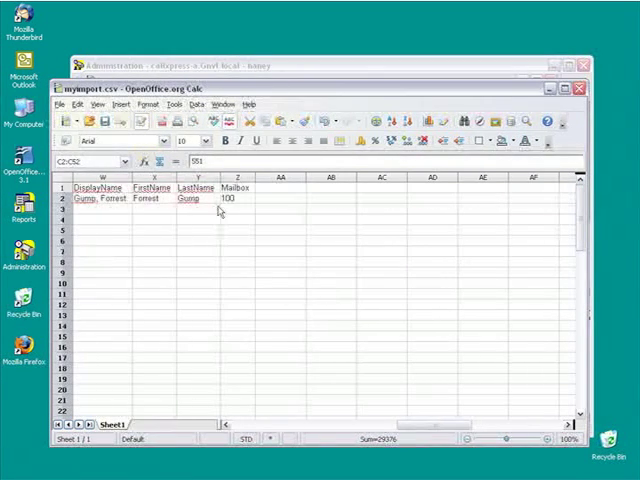
key(ctrl+v)
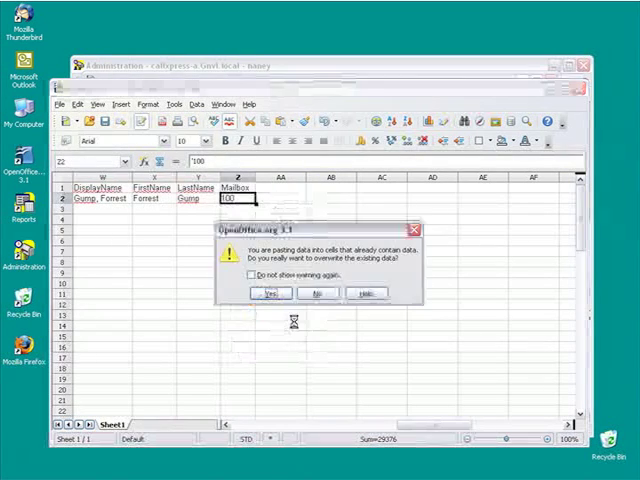
click(267, 293)
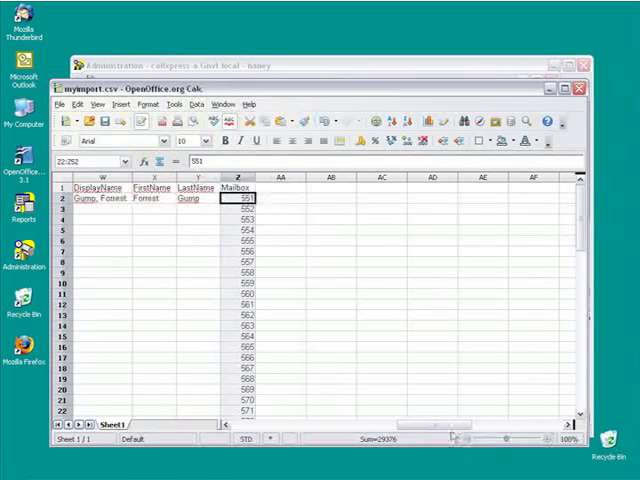
scroll(left, 3)
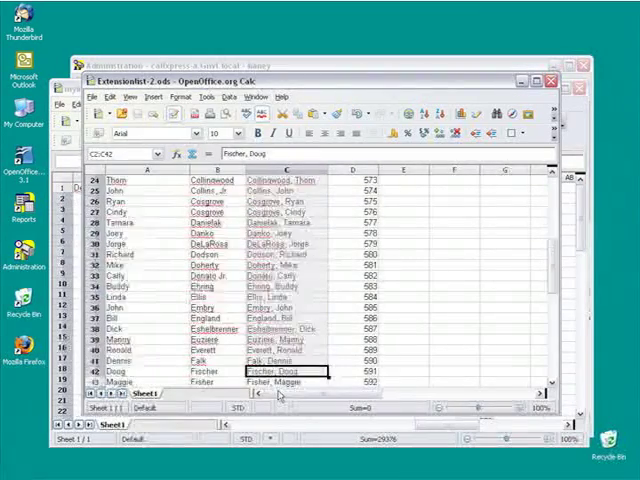
scroll(down, 3)
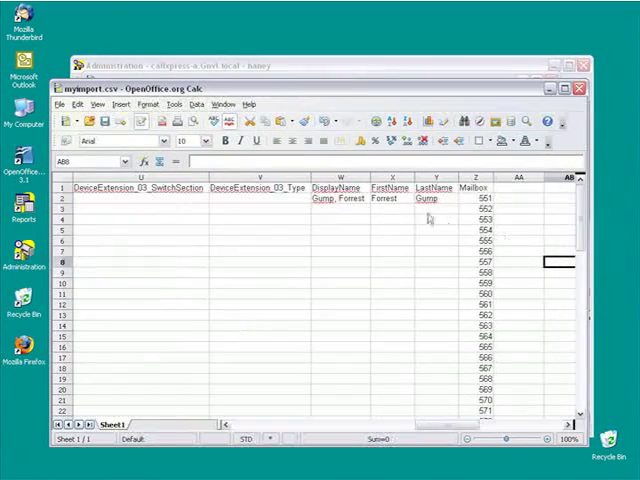
right_click(338, 198)
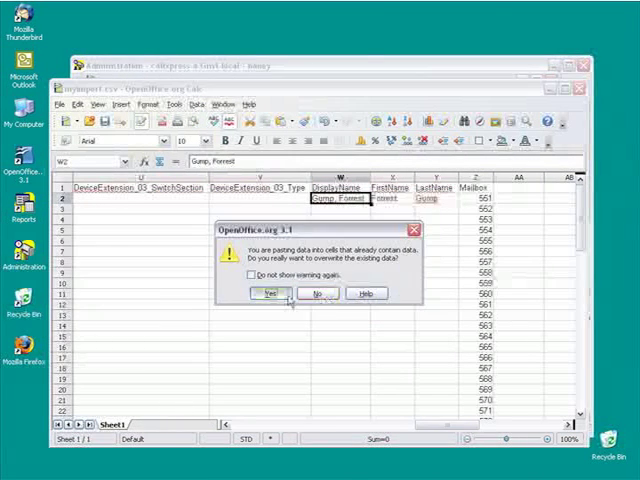
click(266, 293)
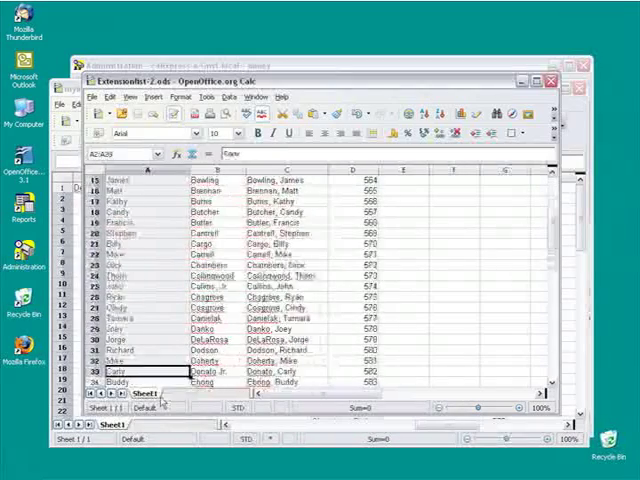
scroll(down, 3)
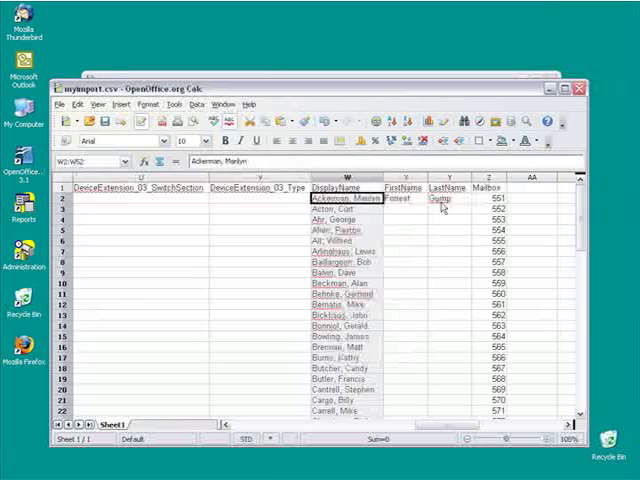
- Paste the first names into FirstName and the last names into LastName
right_click(406, 199)
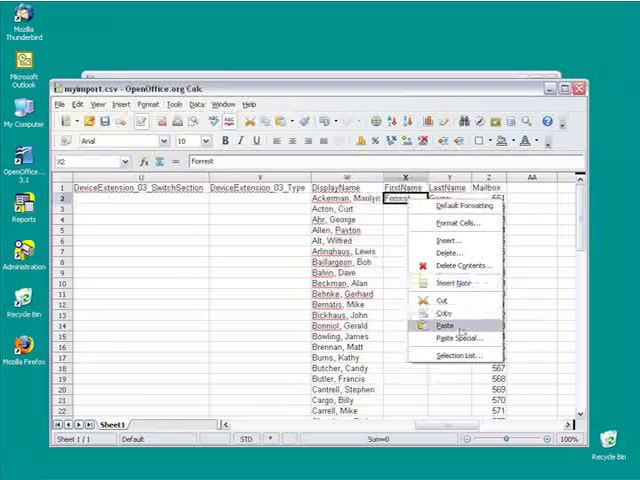
click(435, 325)
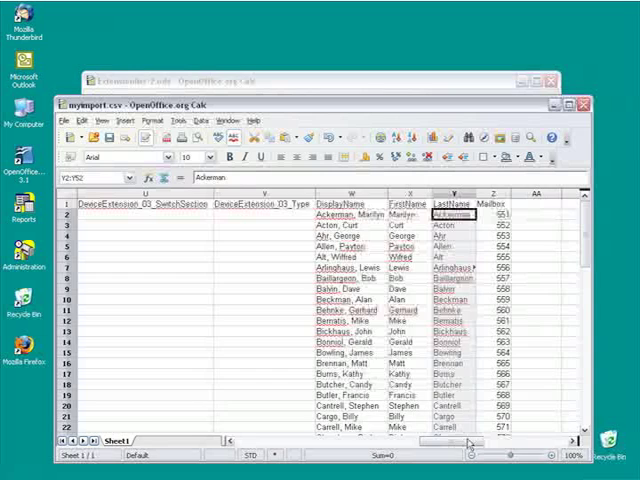
drag(470, 440, 445, 447)
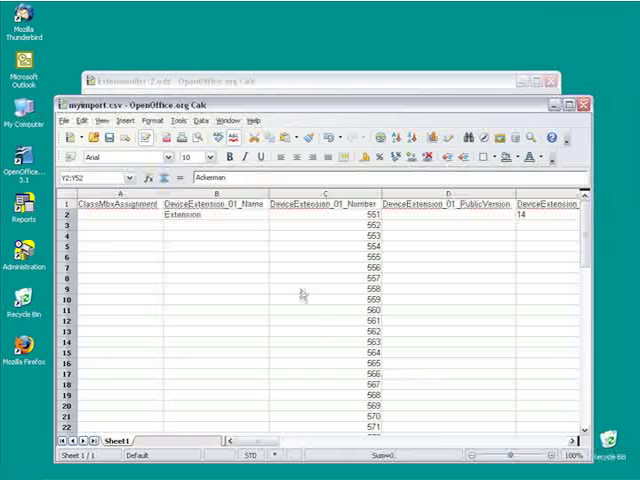
- Enter 060 in the first ClassMbxAssignment cell and copy it down every row
click(525, 214)
text(060)
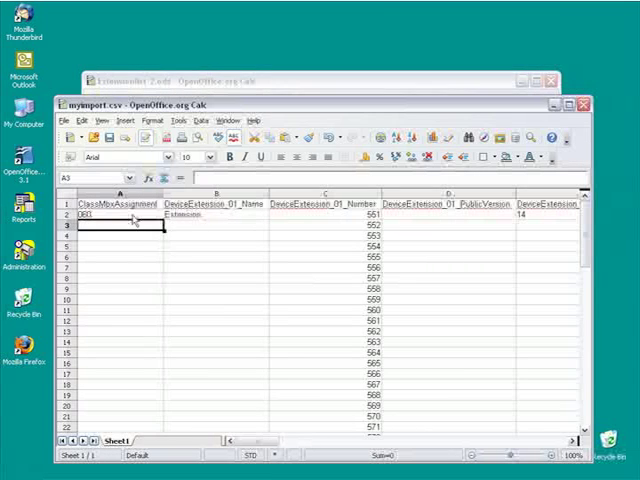
right_click(108, 215)
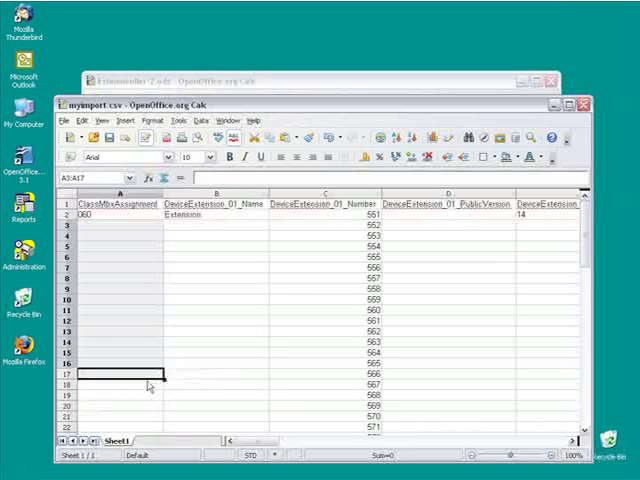
scroll(down, 3)
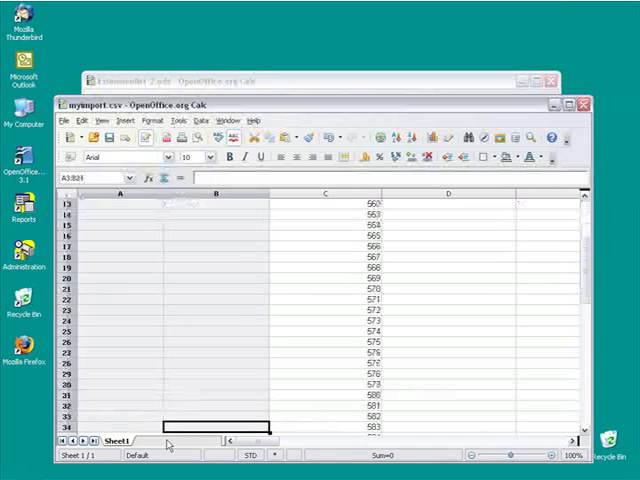
scroll(down, 3)
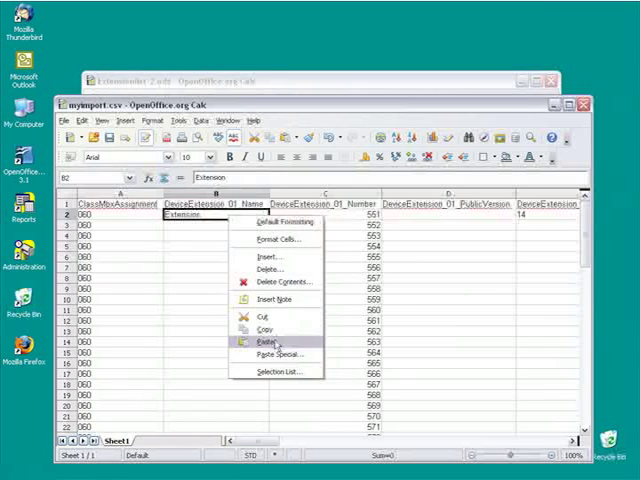
mouse_move(262, 330)
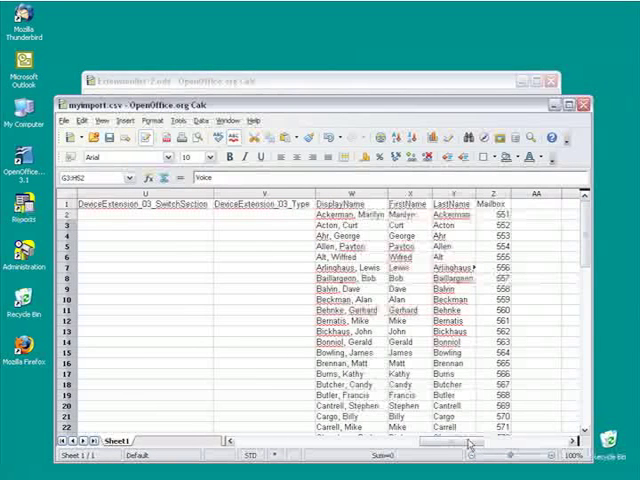
- Close the finished myimport.csv spreadsheet and bring CallXpress Administration back to the front
click(79, 120)
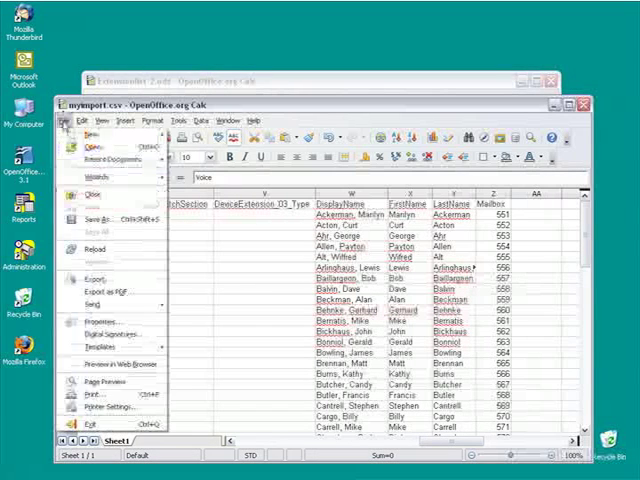
click(90, 421)
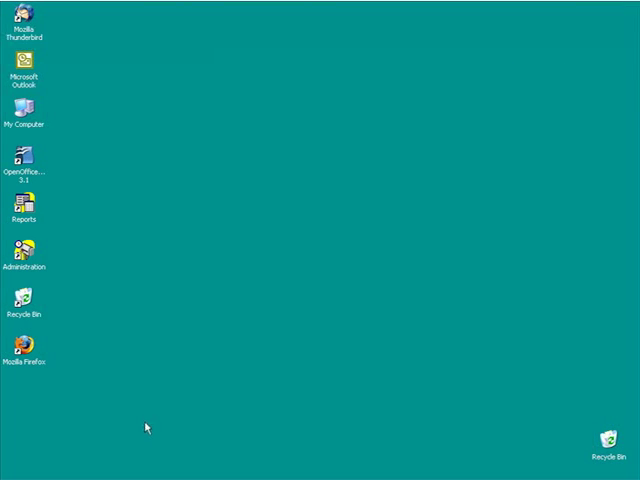
double_click(23, 256)
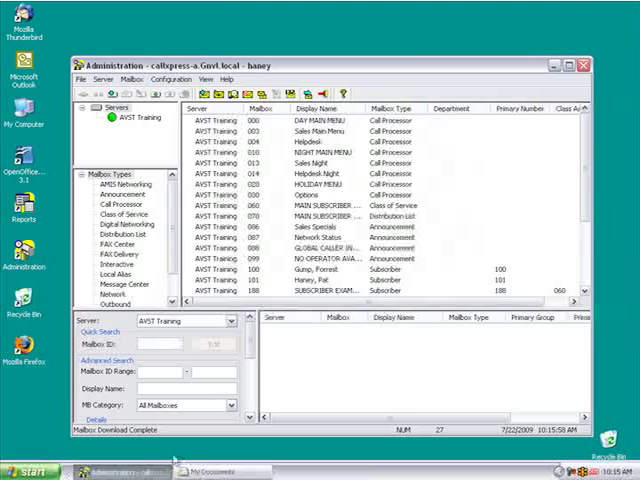
- Start a mailbox import using myimport.csv as input and an MbOut results output file
click(133, 77)
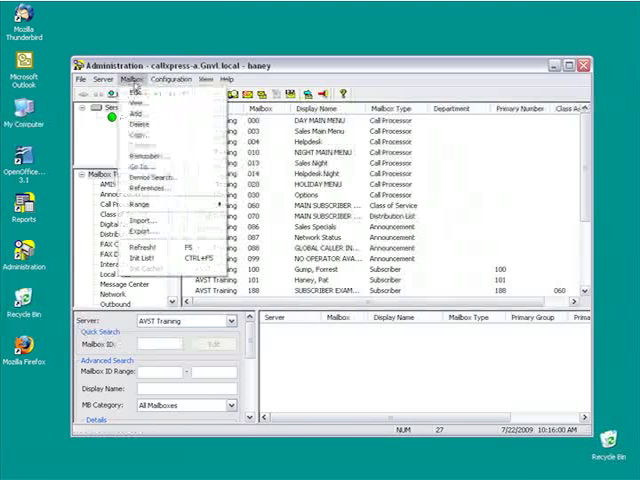
click(143, 218)
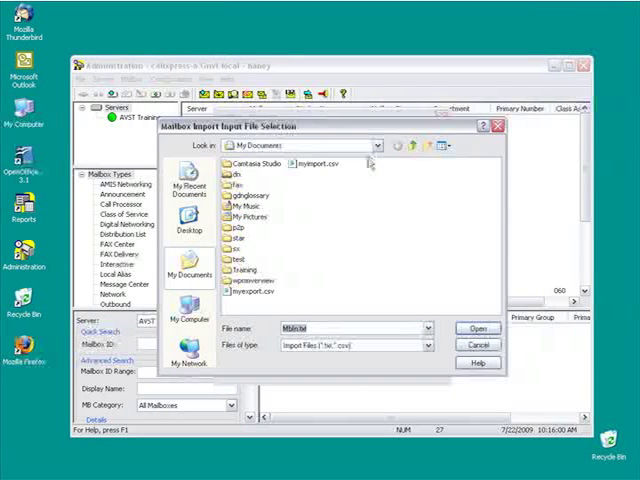
click(471, 328)
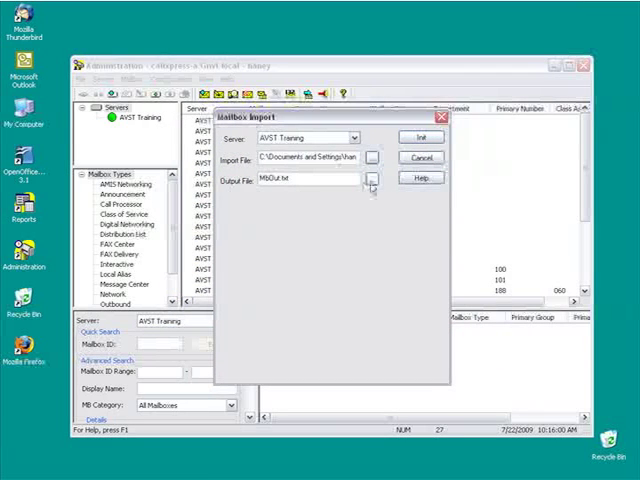
click(371, 181)
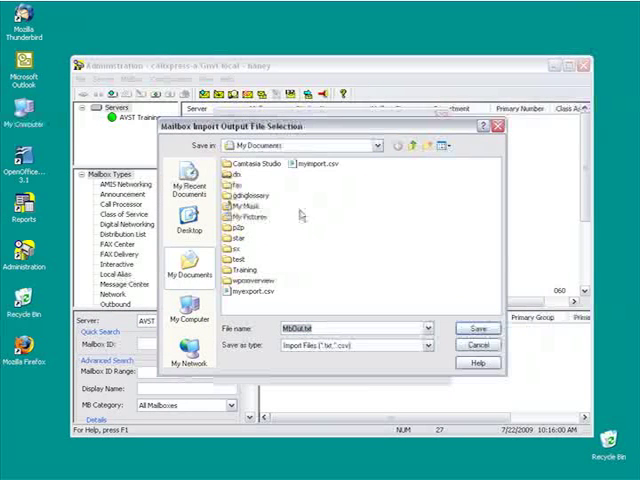
click(476, 328)
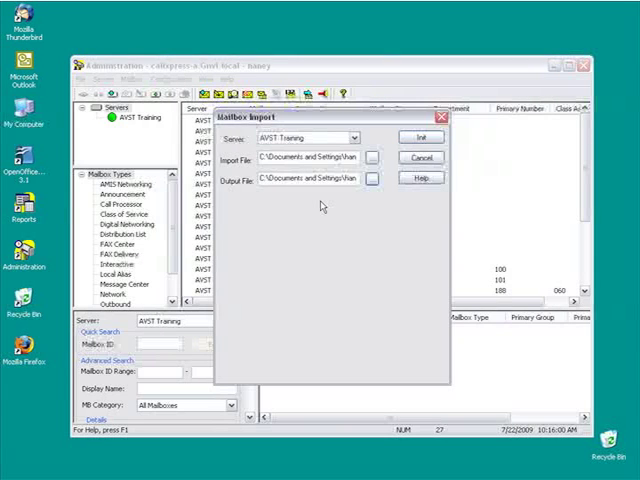
- Load fields with zero errors, run the import, and scroll to new mailboxes from 551
click(416, 137)
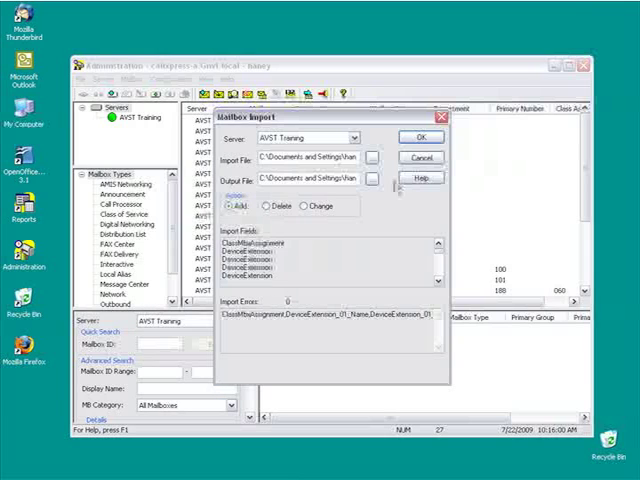
click(419, 137)
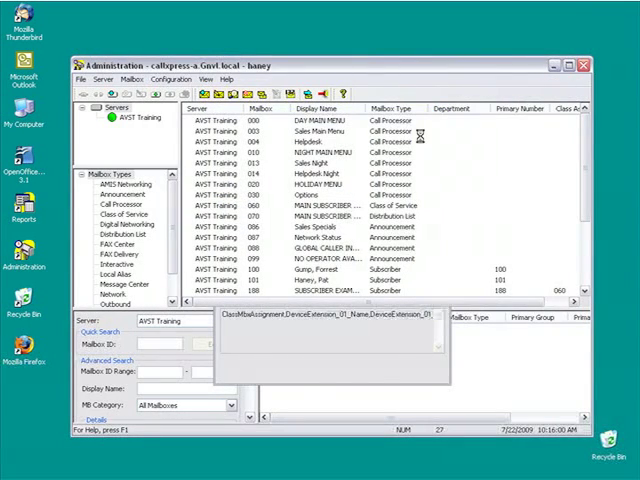
scroll(down, 3)
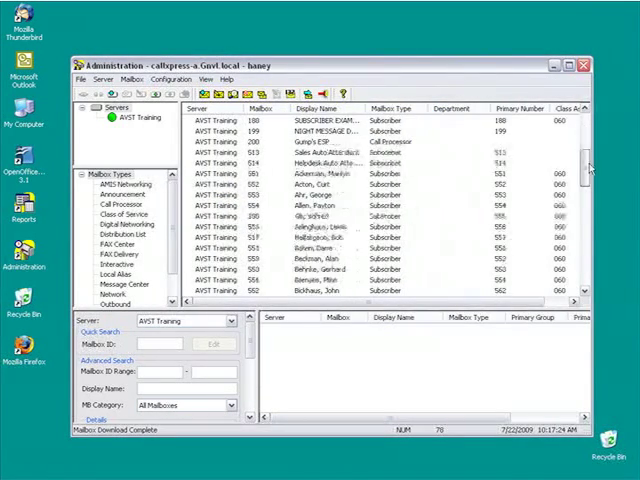